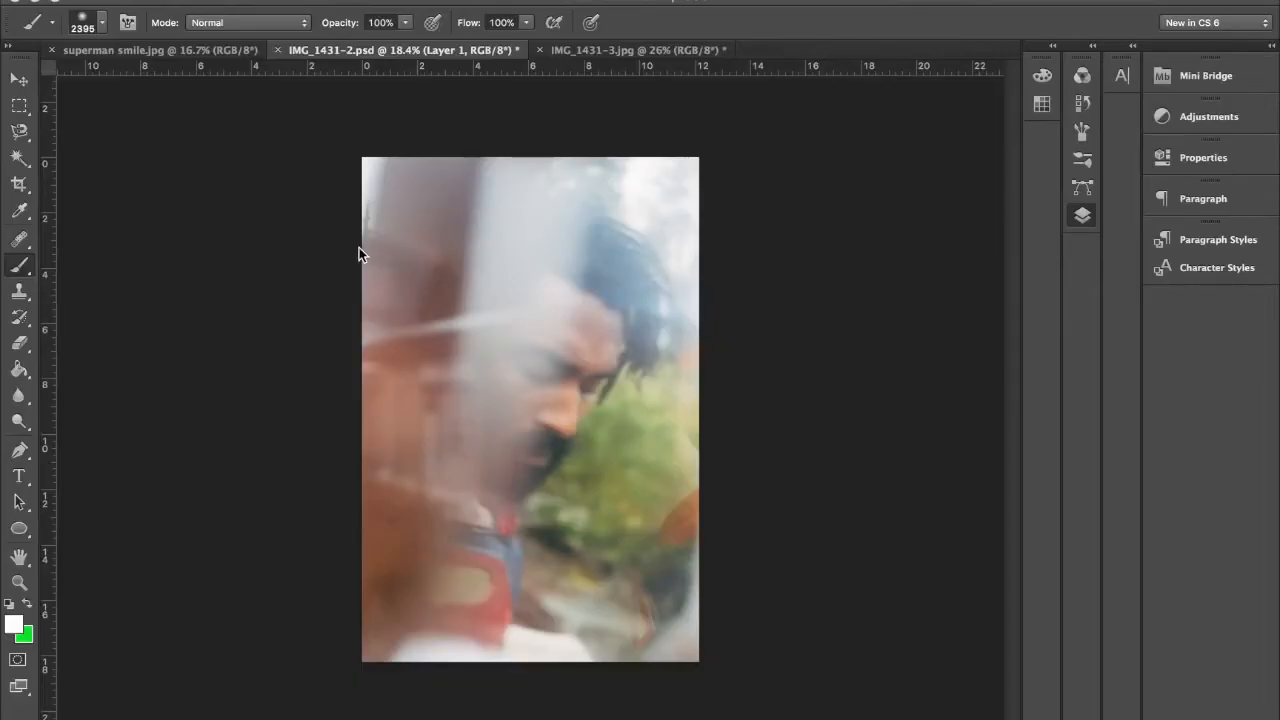
pyautogui.moveTo(1050, 242)
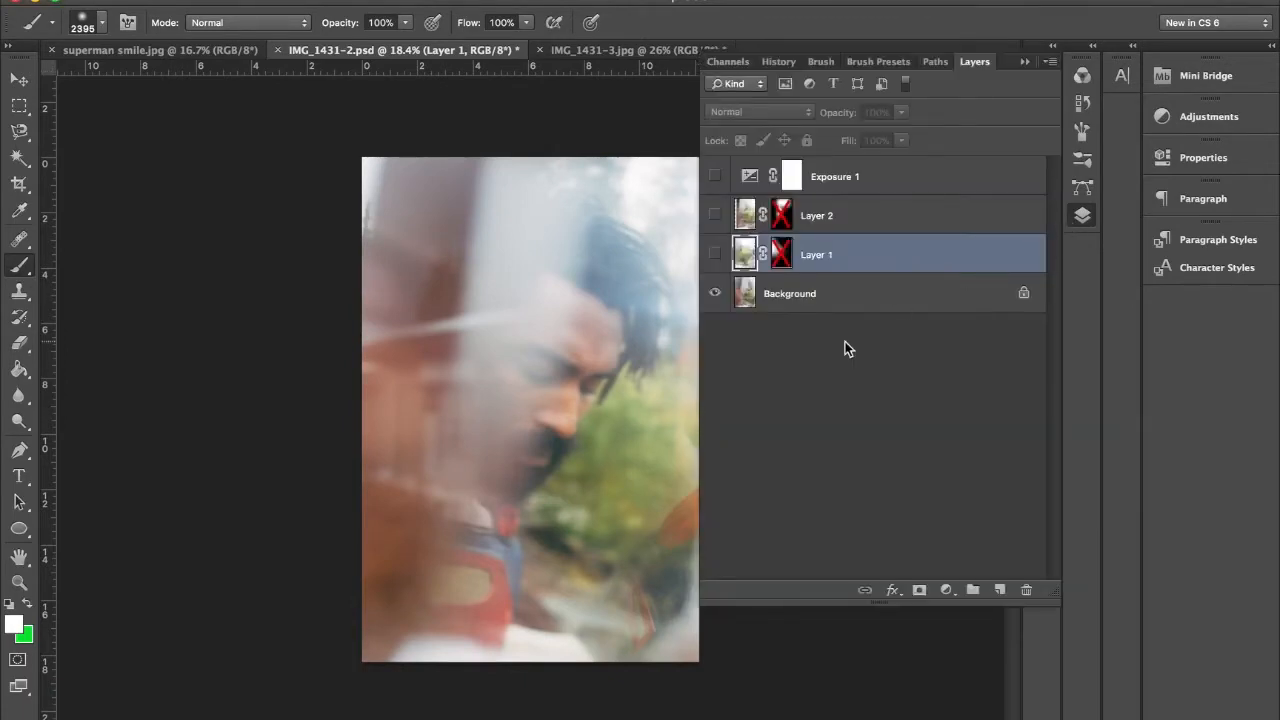
pyautogui.moveTo(716, 215)
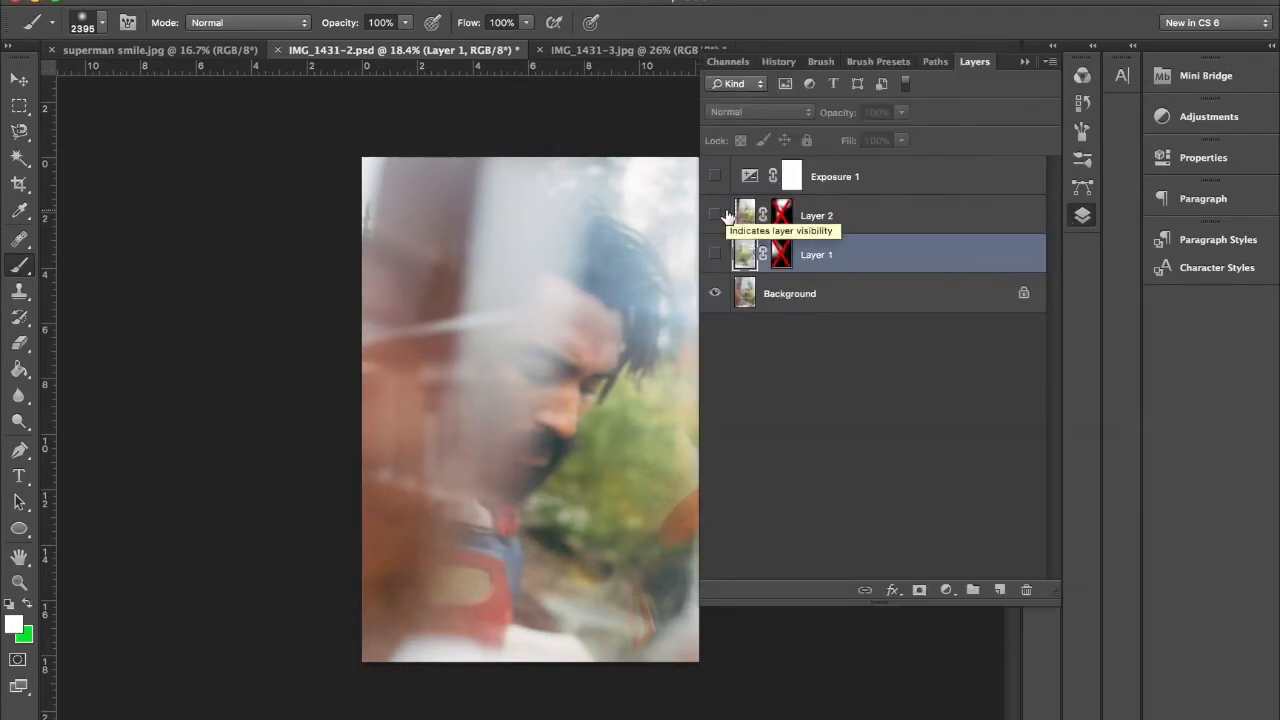
pyautogui.moveTo(805, 298)
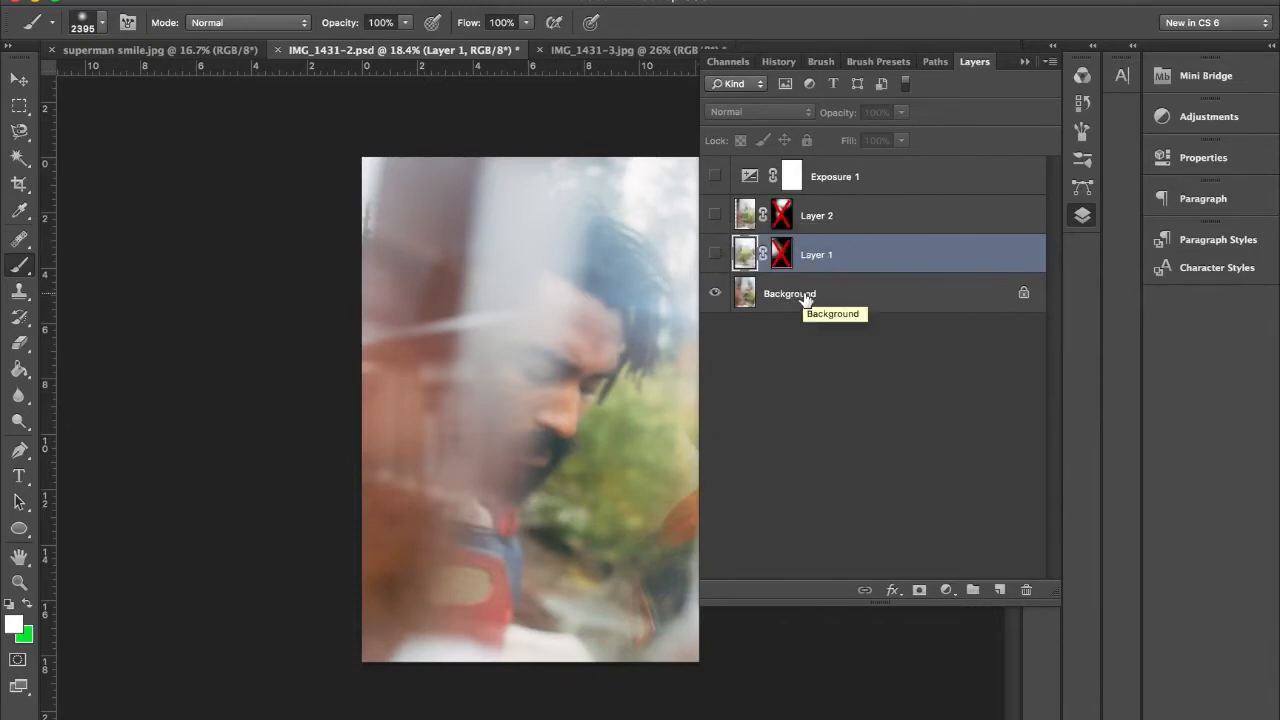
# Step: Turn on visibility for Layer 1 and Layer 2 above the background
pyautogui.click(714, 254)
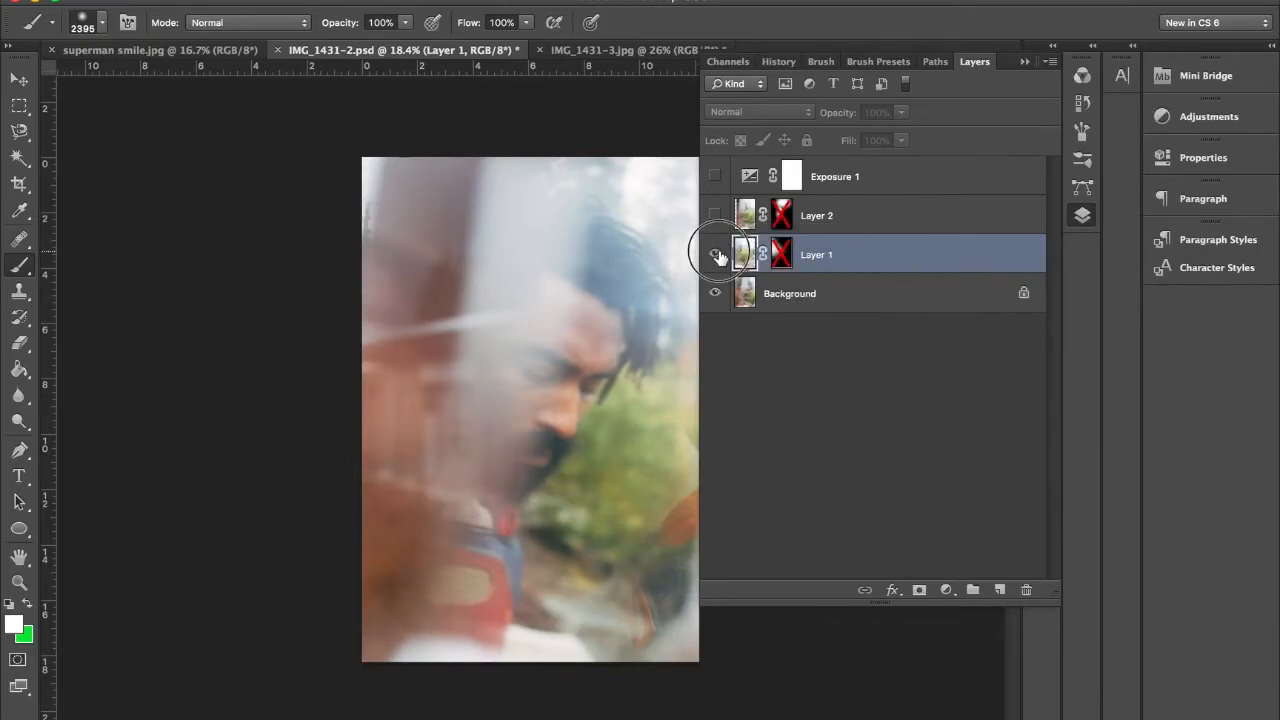
pyautogui.click(714, 254)
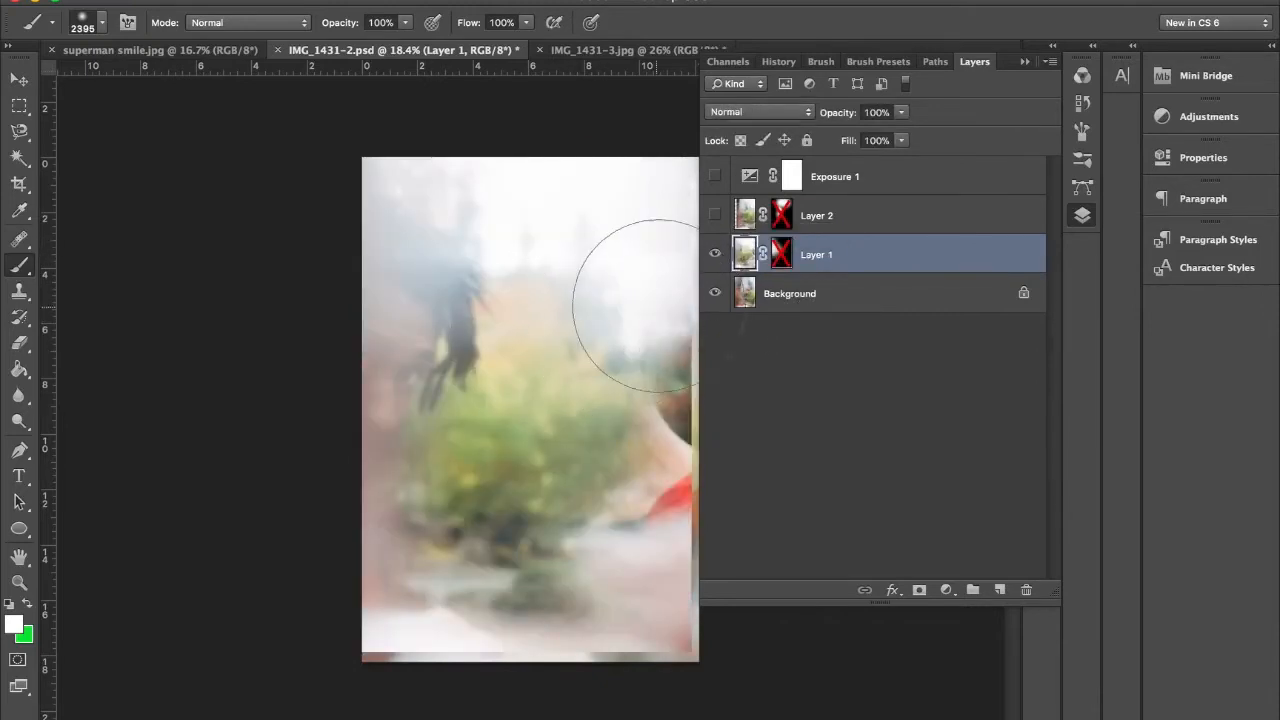
pyautogui.click(714, 215)
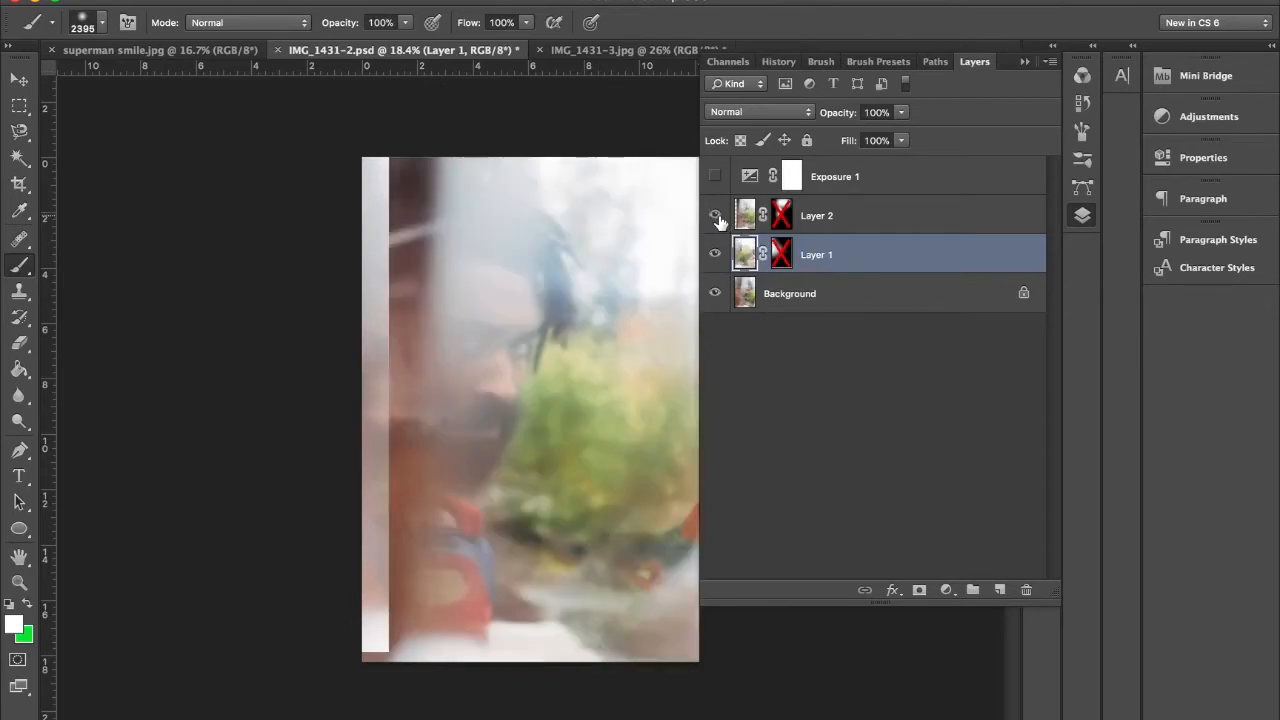
pyautogui.click(715, 215)
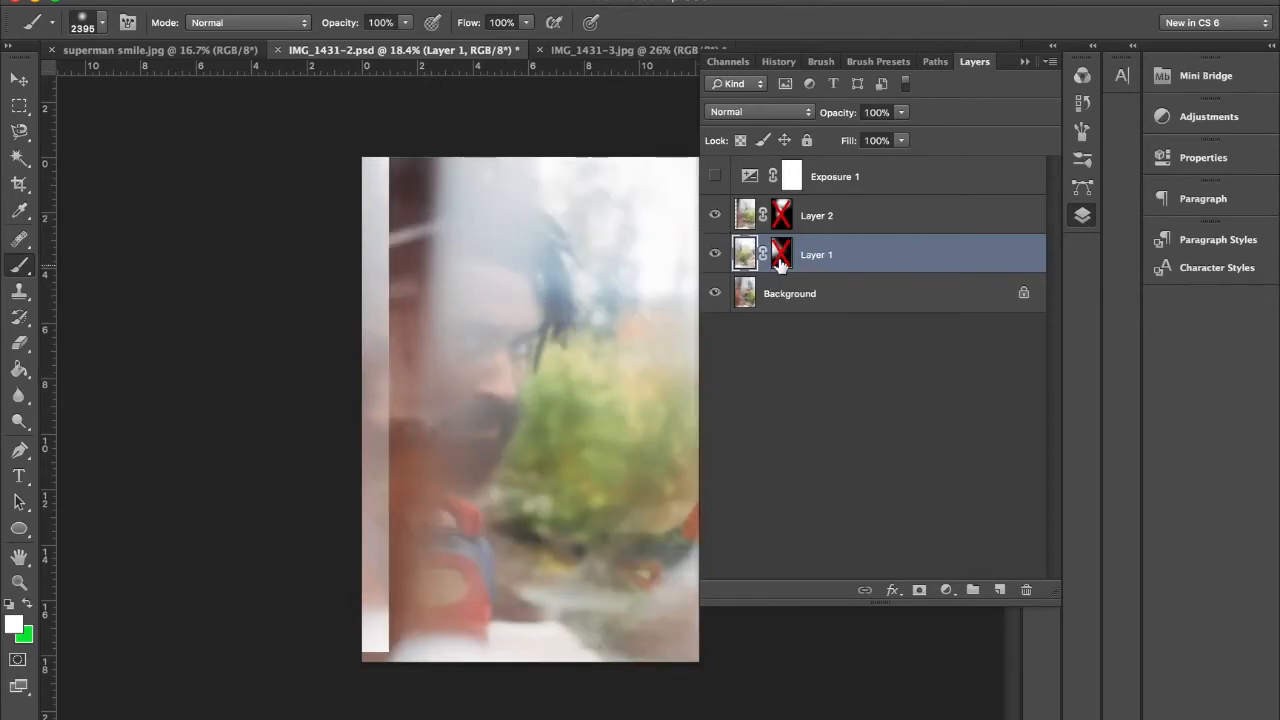
# Step: Enable the layer masks on Layer 1 and Layer 2 via their mask context menus
pyautogui.rightClick(781, 253)
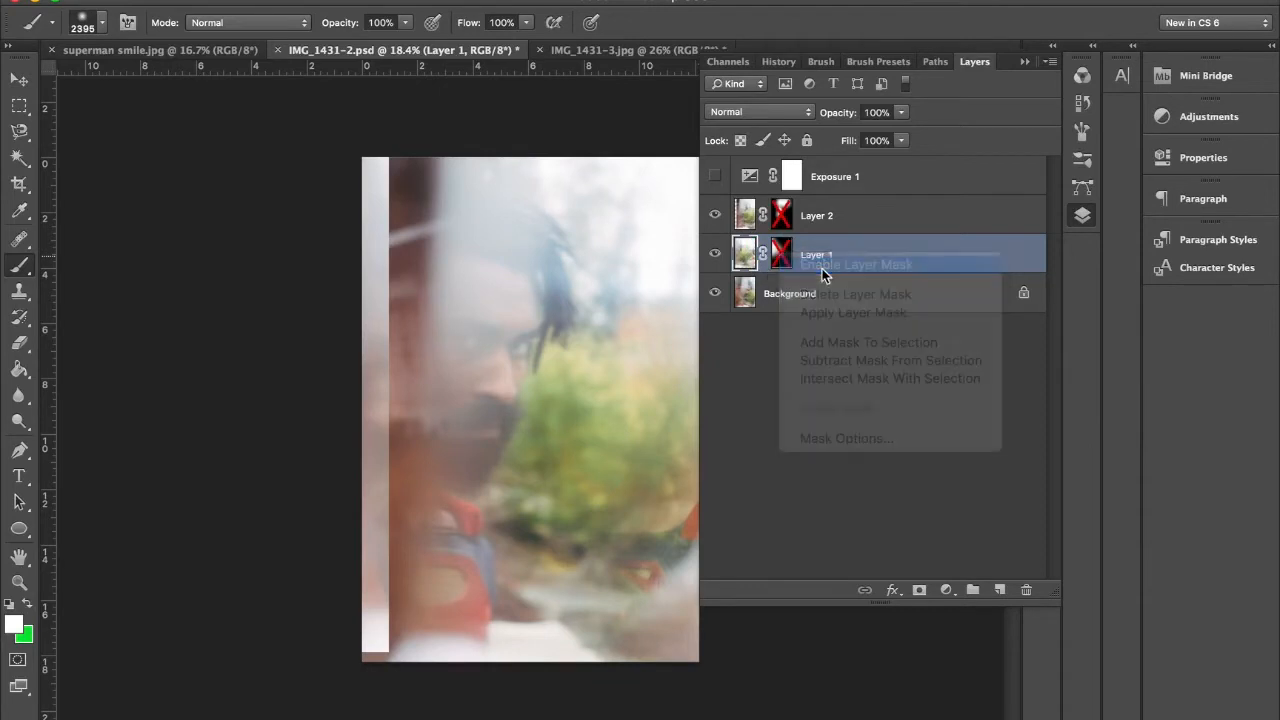
pyautogui.rightClick(781, 215)
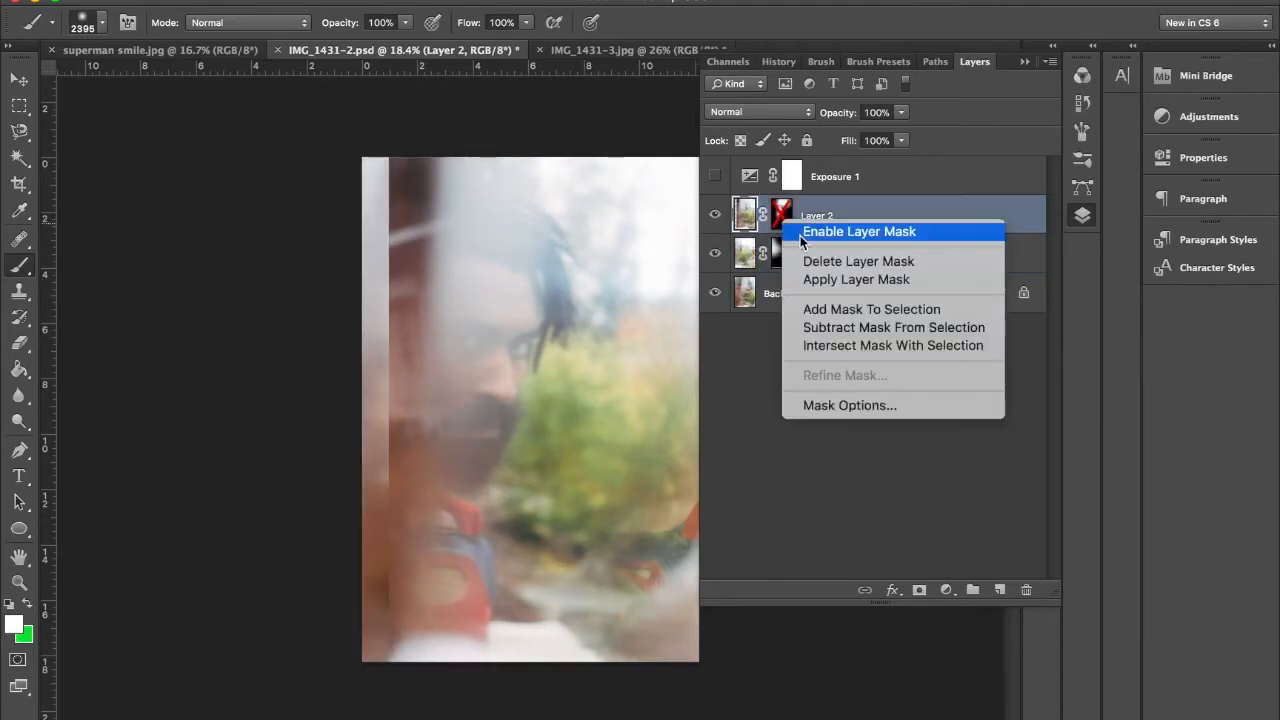
pyautogui.click(858, 231)
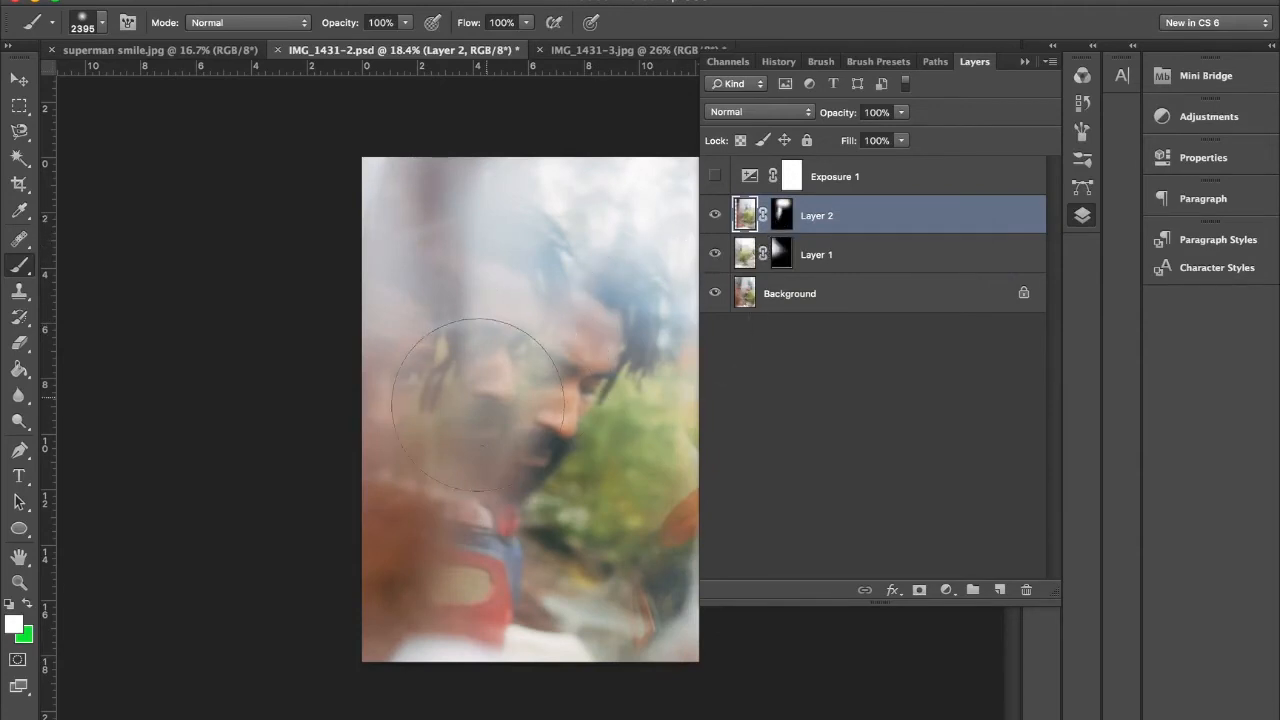
pyautogui.moveTo(540, 330)
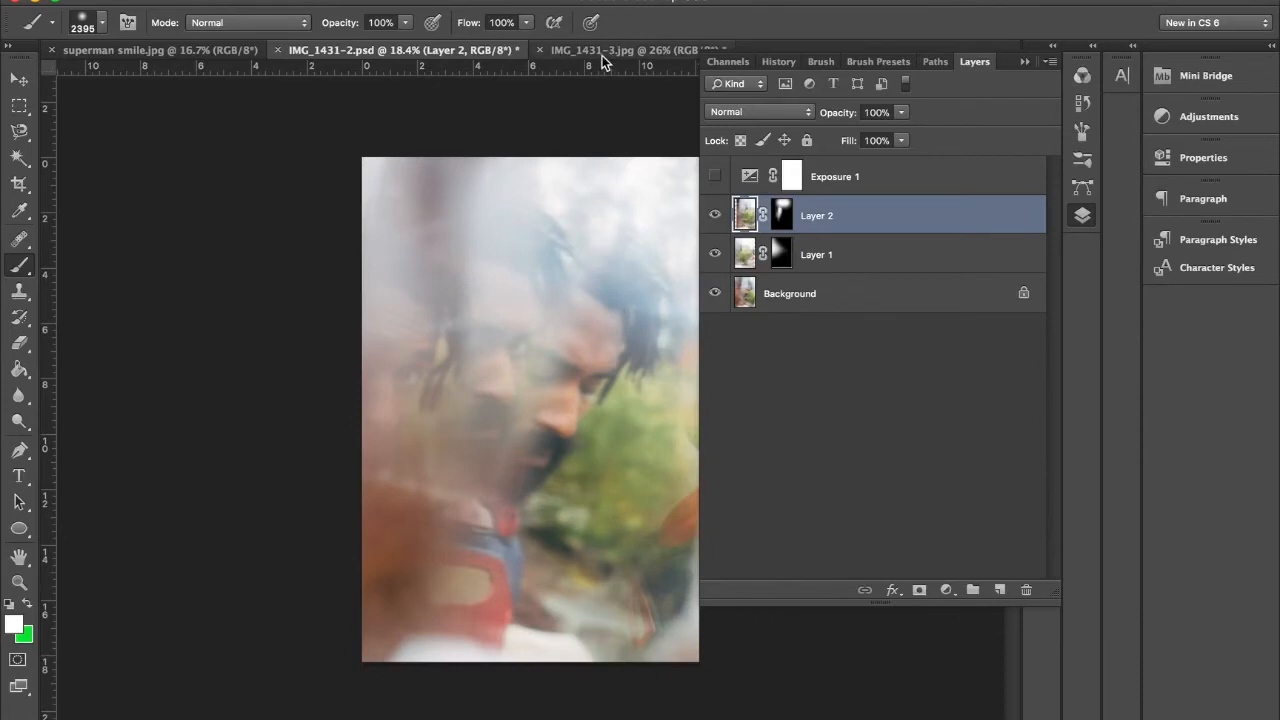
# Step: Revert IMG_1431-3.jpg to its opening snapshot, then inspect and cancel the Shear filter
pyautogui.click(625, 50)
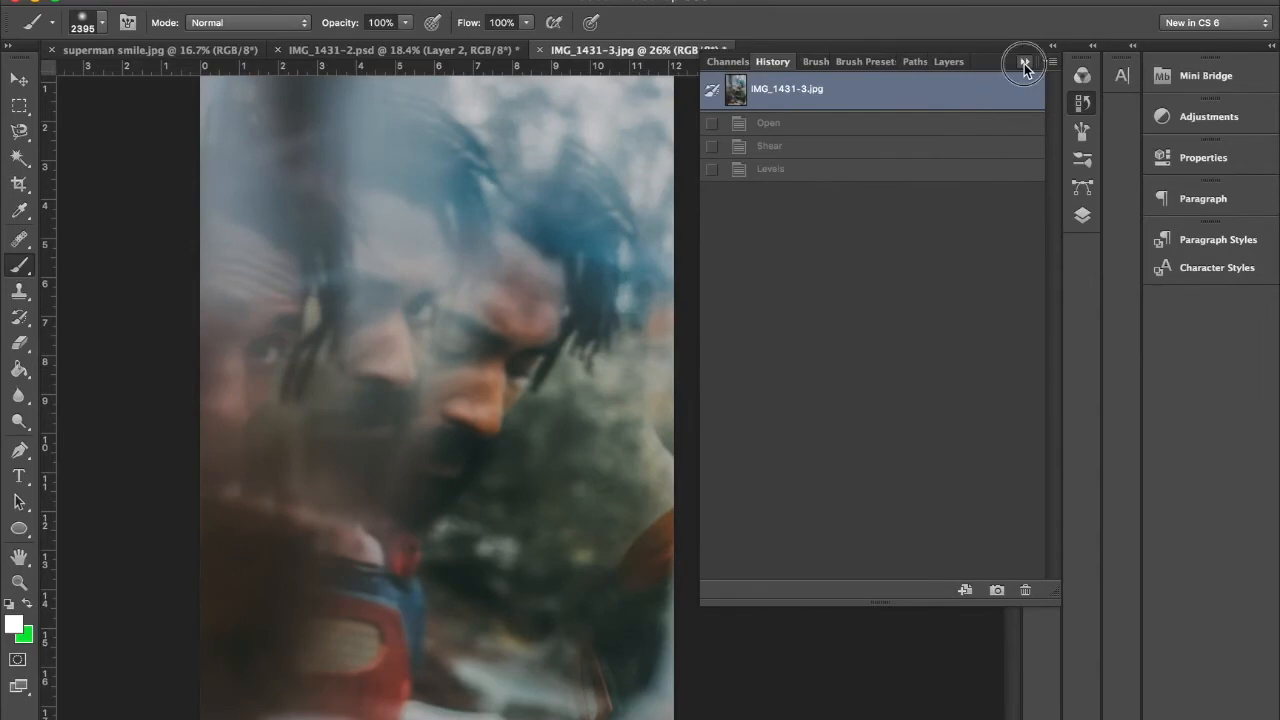
pyautogui.click(1024, 63)
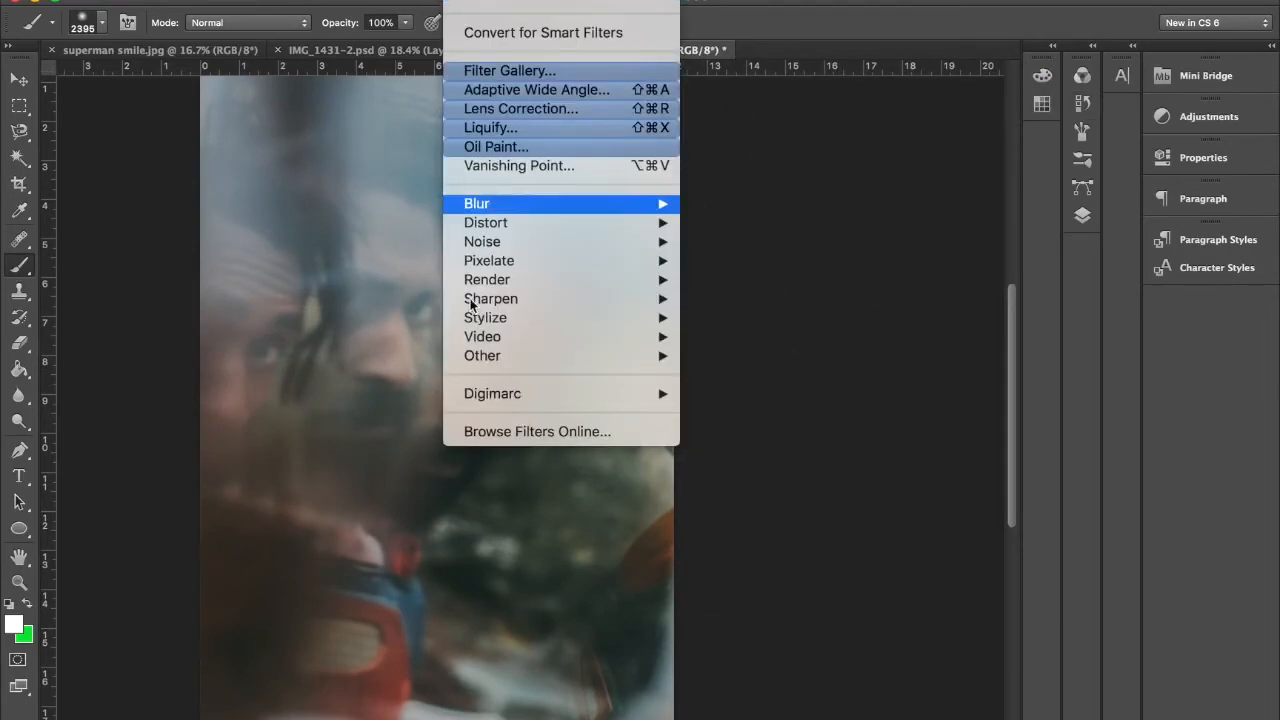
pyautogui.moveTo(486, 222)
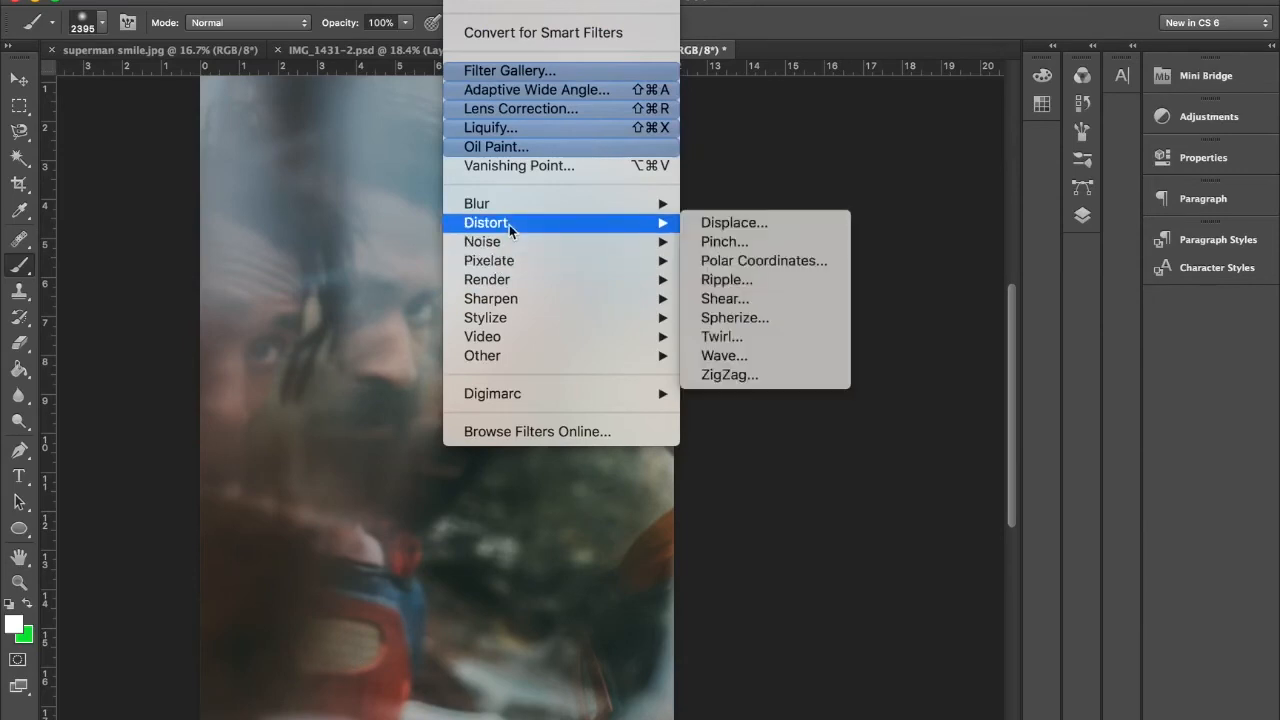
pyautogui.click(724, 298)
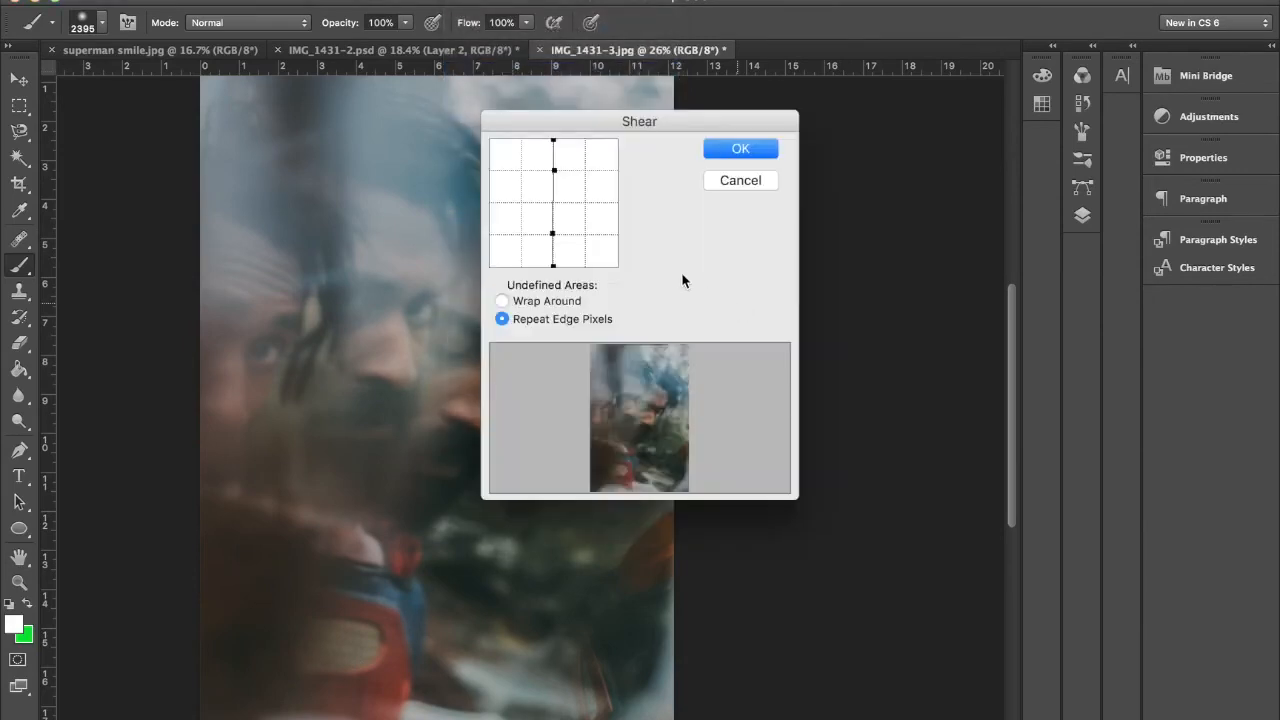
pyautogui.click(740, 148)
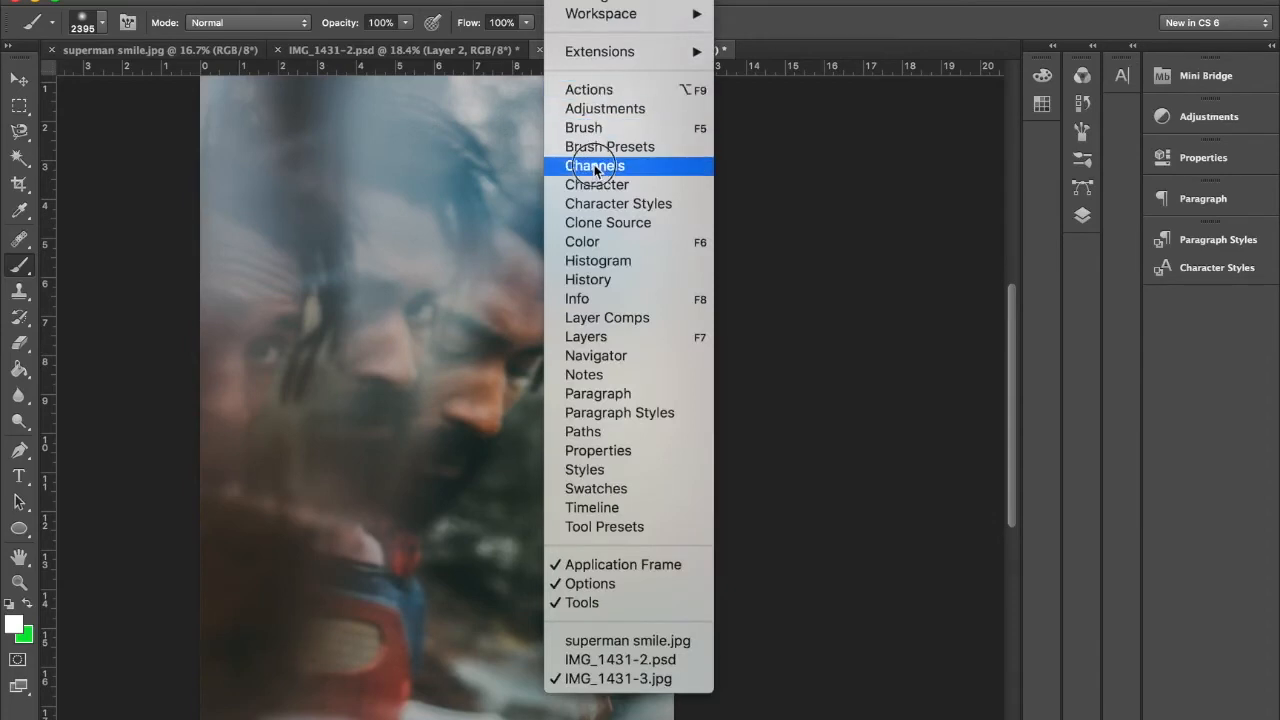
# Step: Apply a curved Shear to the Red channel only, then view the combined RGB channels
pyautogui.click(594, 166)
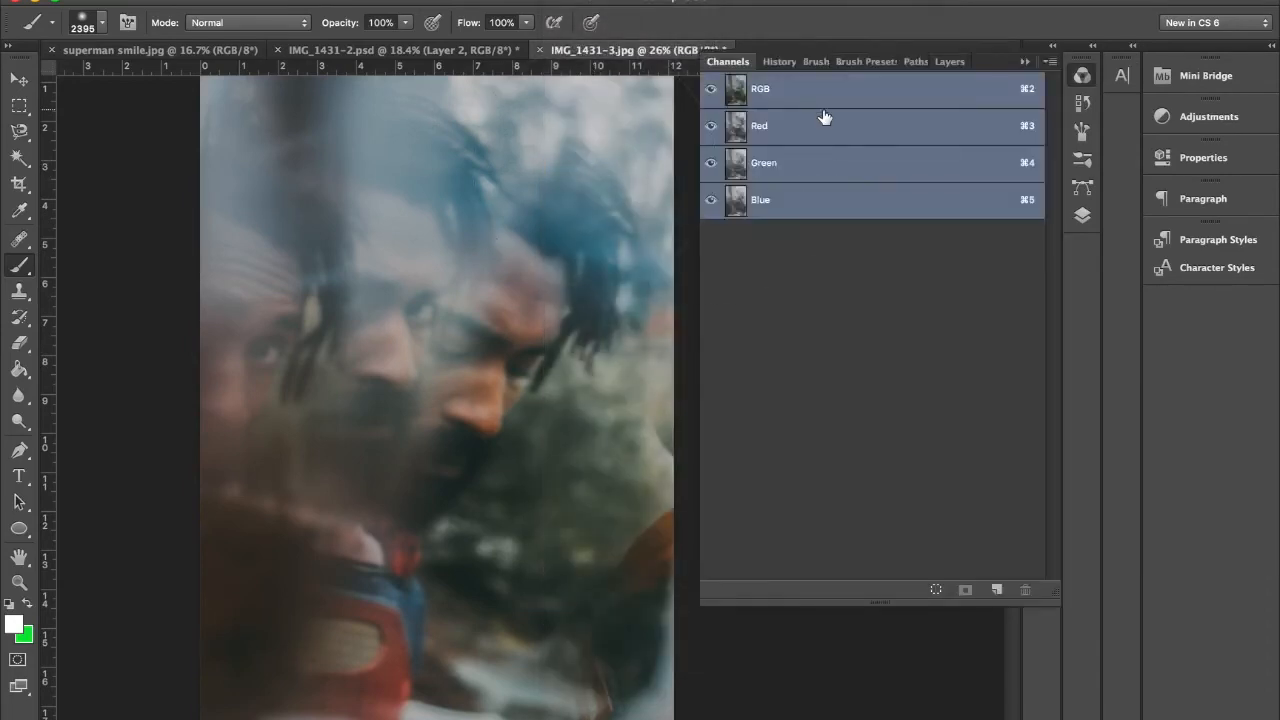
pyautogui.click(790, 125)
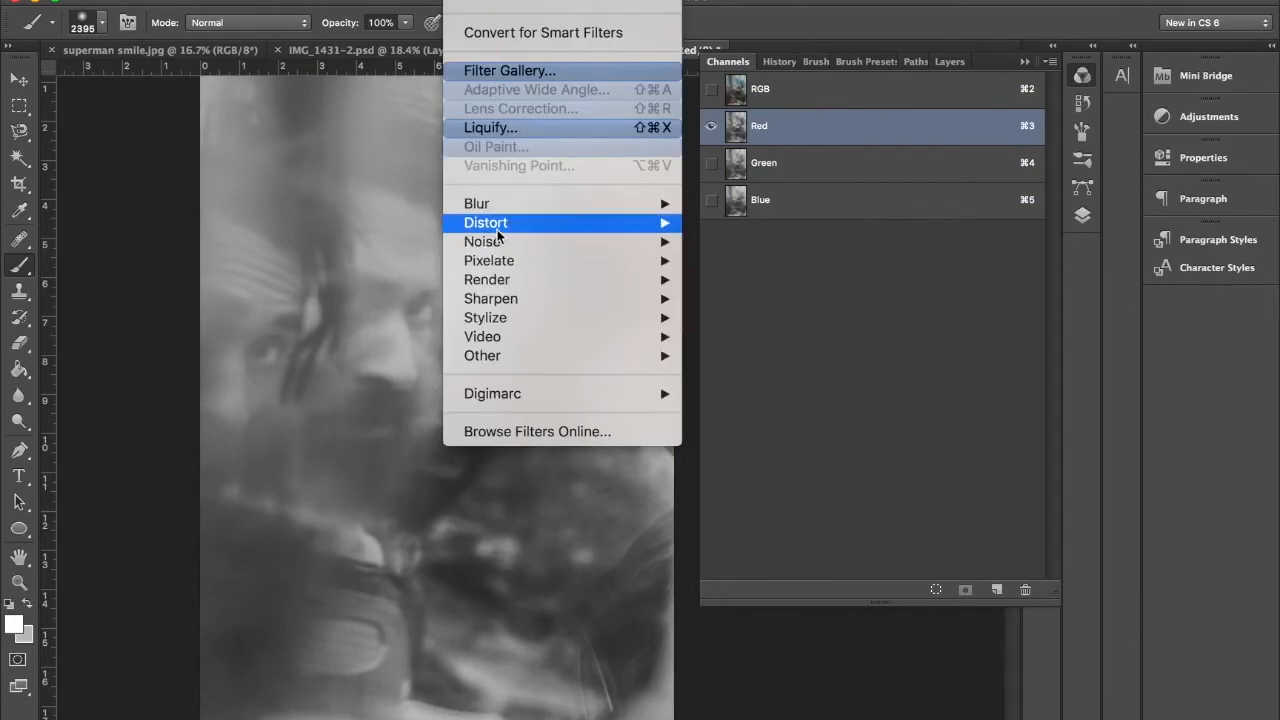
pyautogui.click(486, 222)
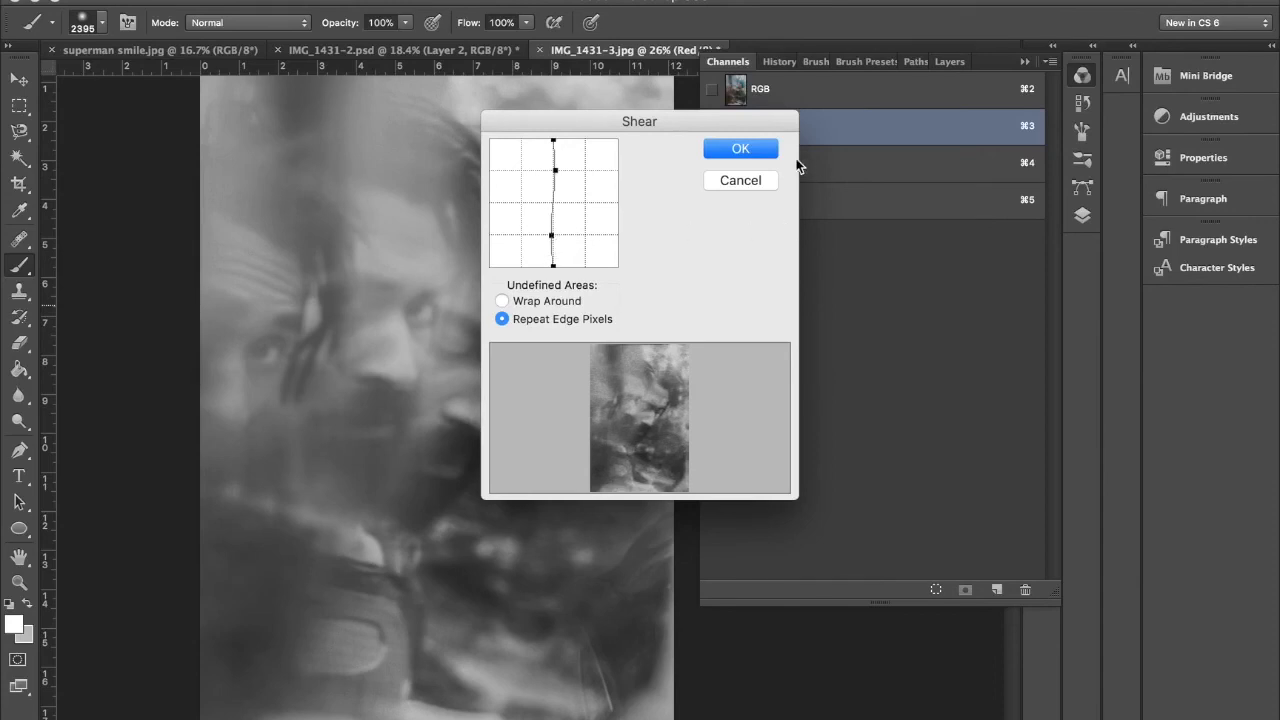
pyautogui.click(740, 148)
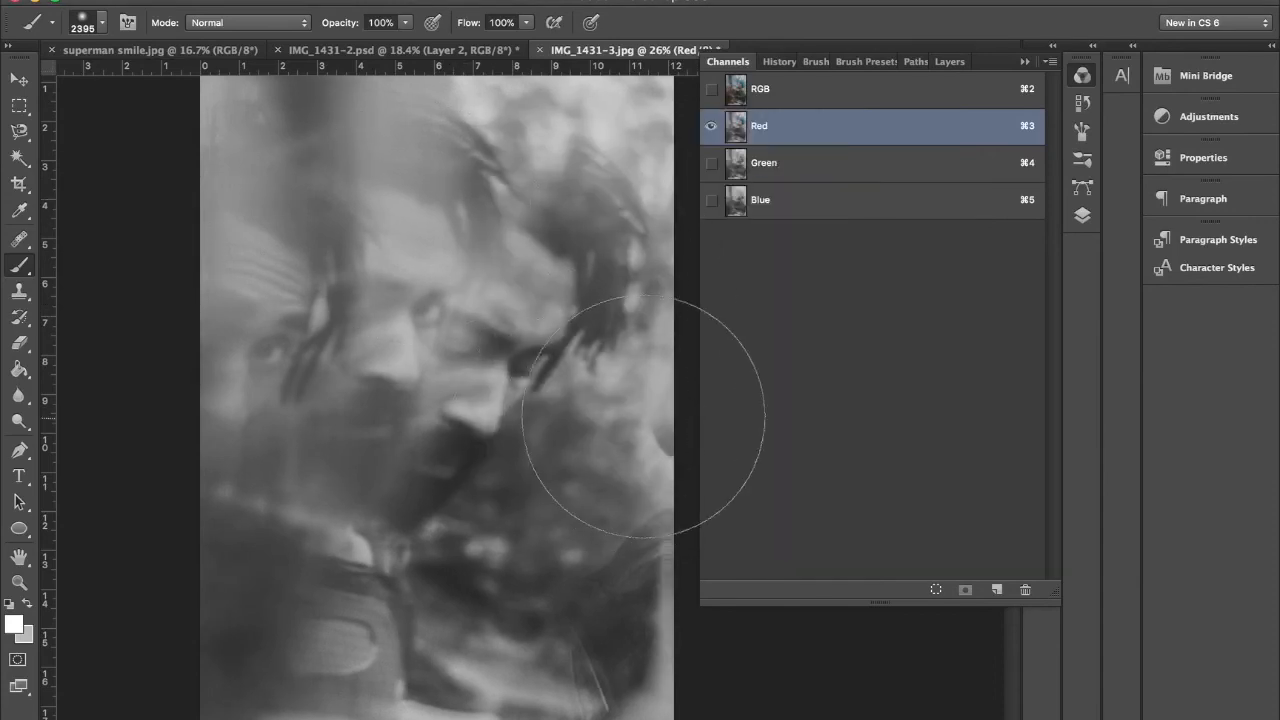
pyautogui.click(760, 88)
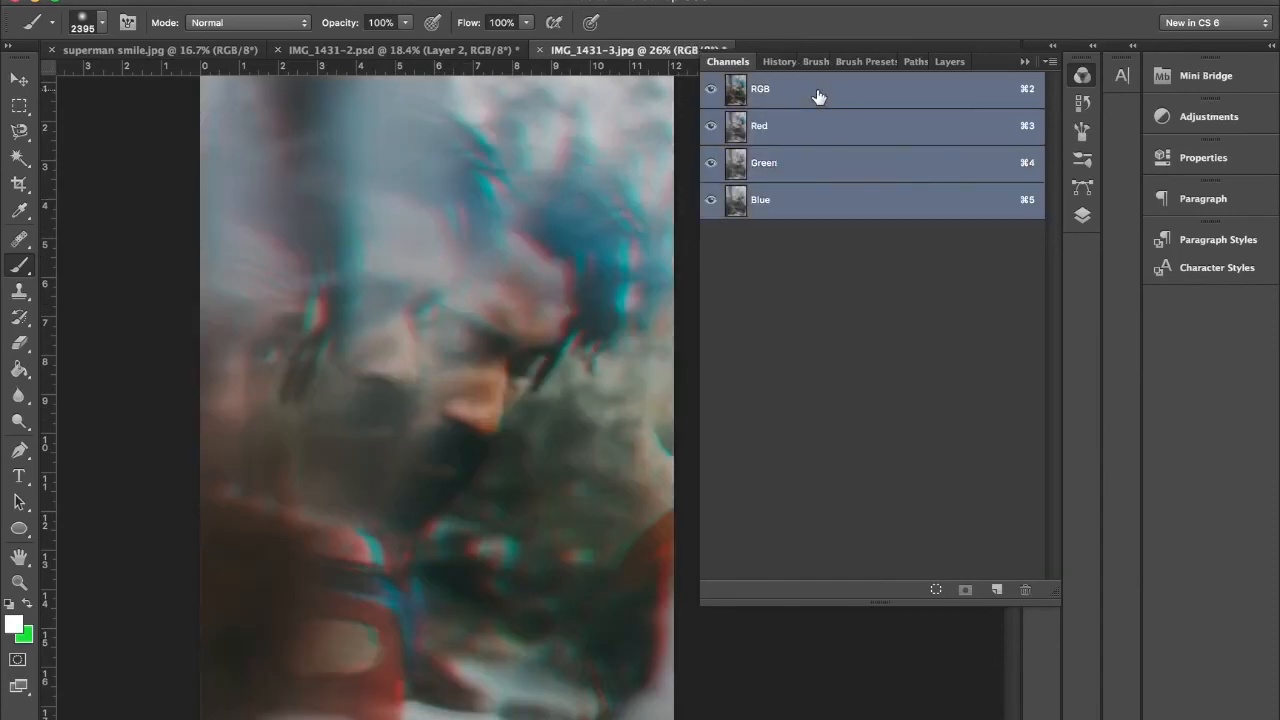